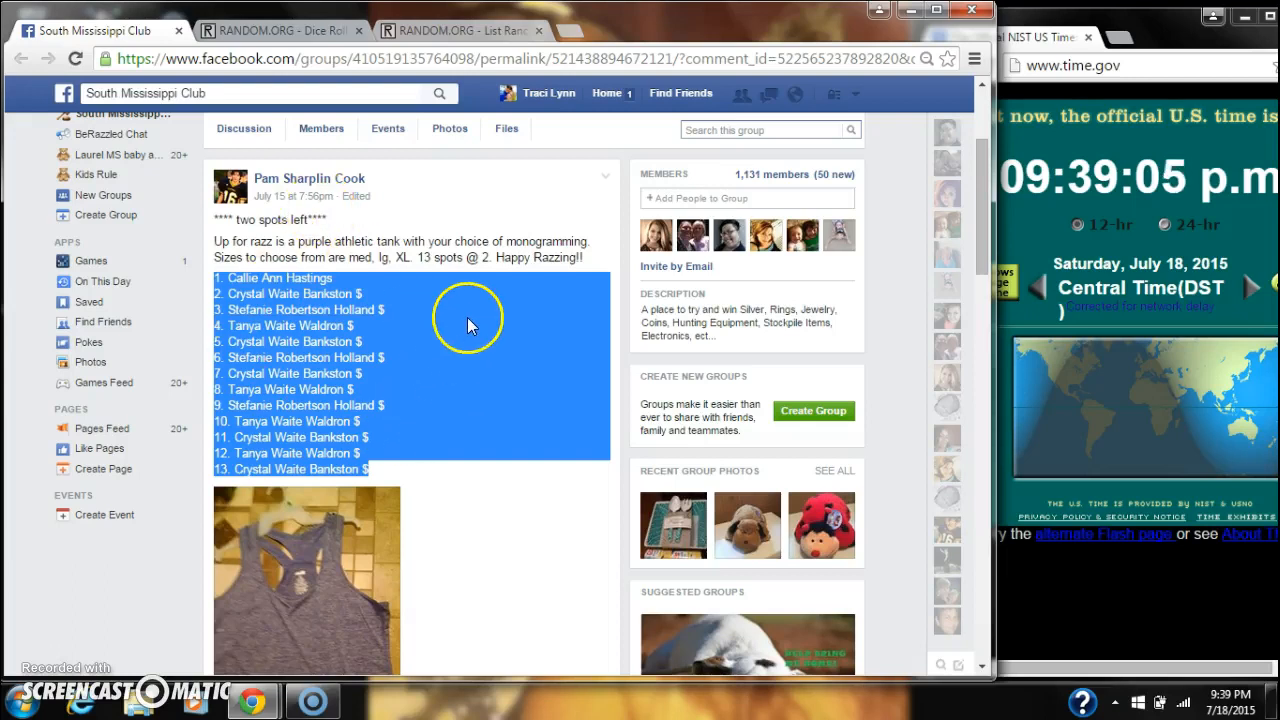
Copy the 13-spot raffle list and roll two dice, getting a 4 and a 5
right_click(470, 320)
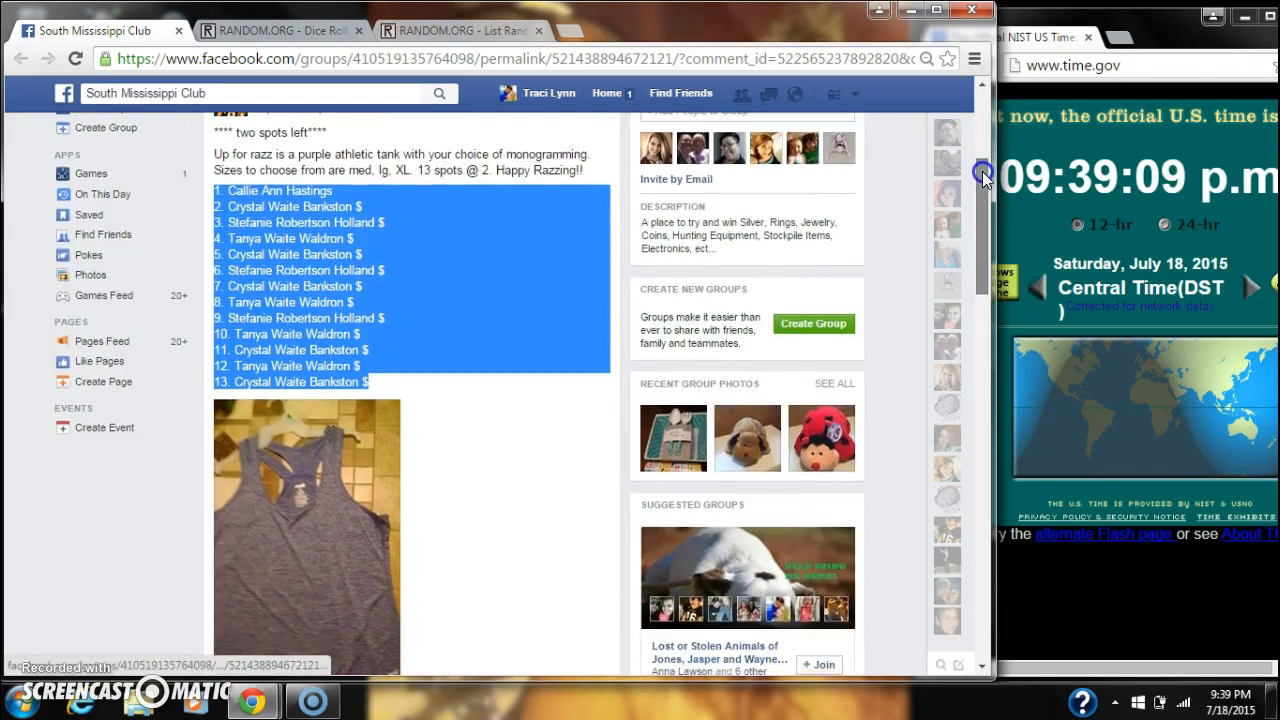
scroll(down, 3)
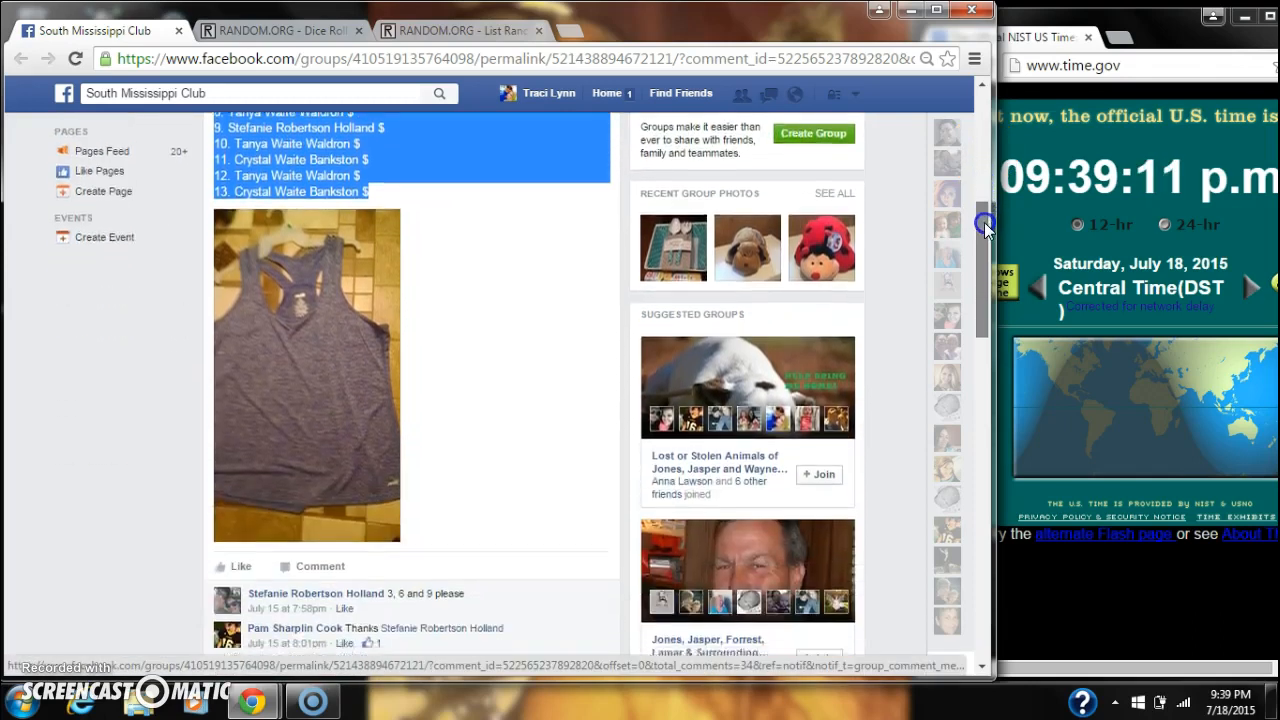
scroll(down, 3)
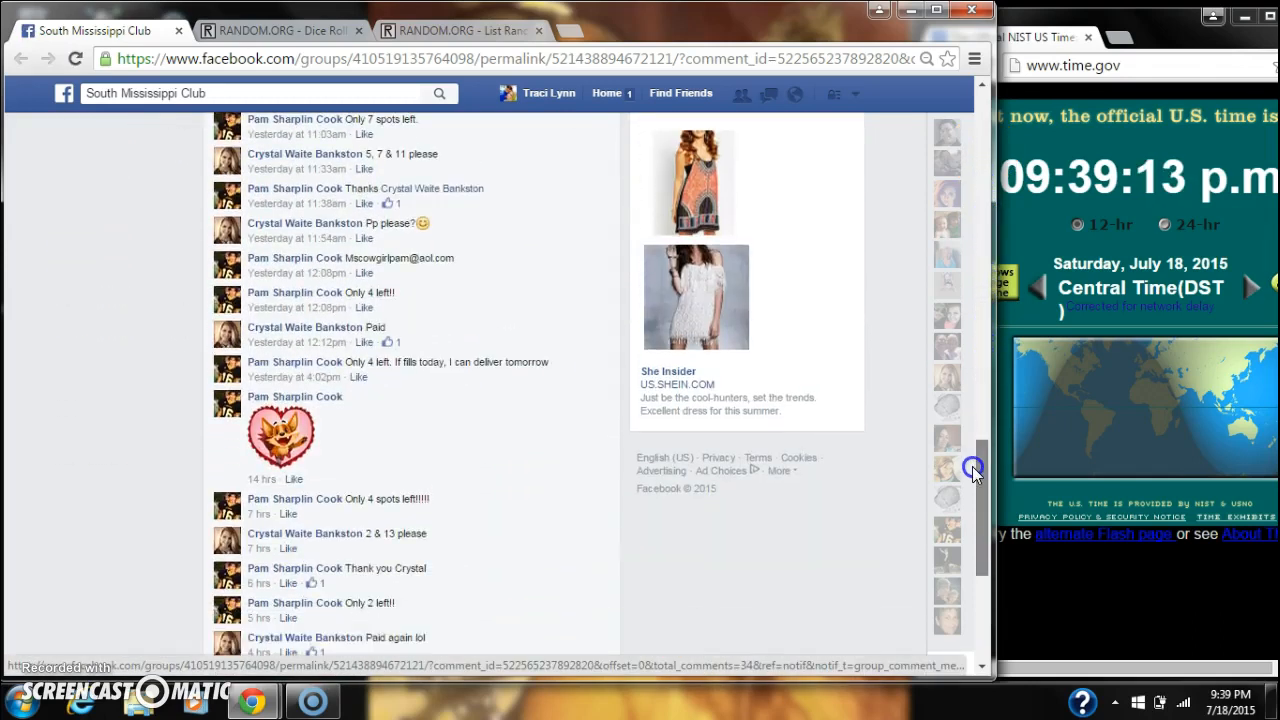
scroll(down, 3)
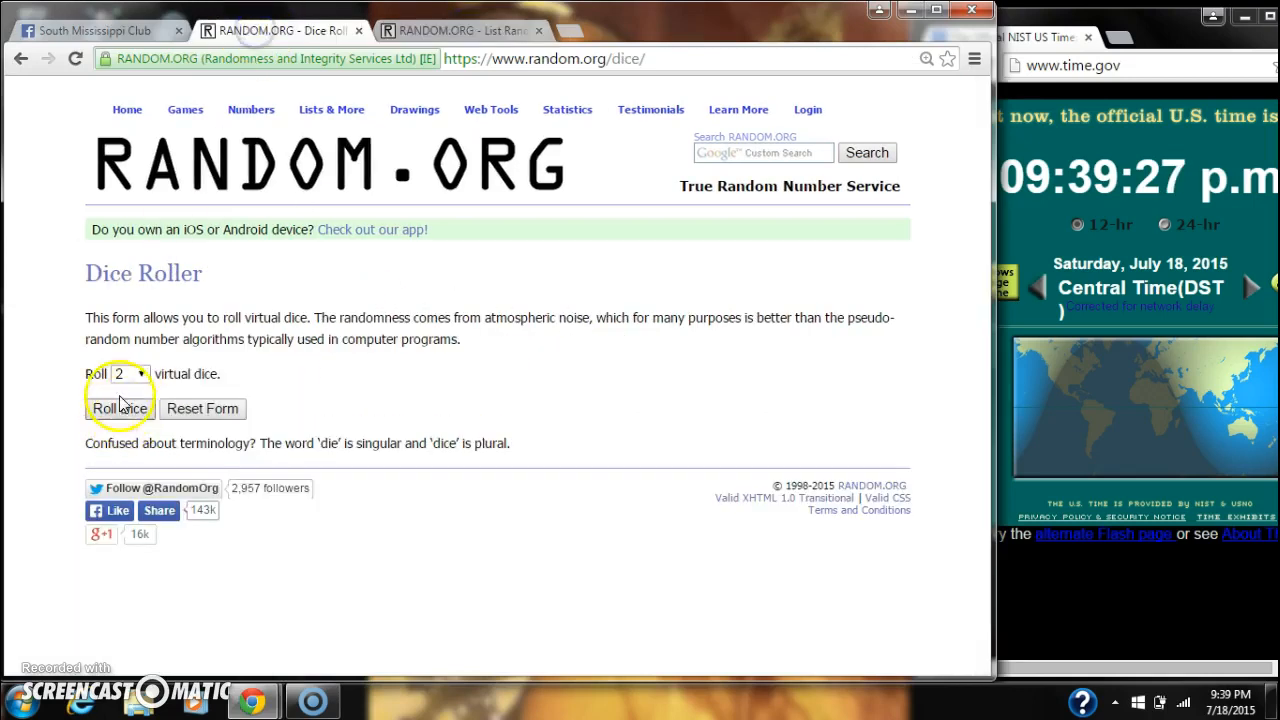
click(119, 408)
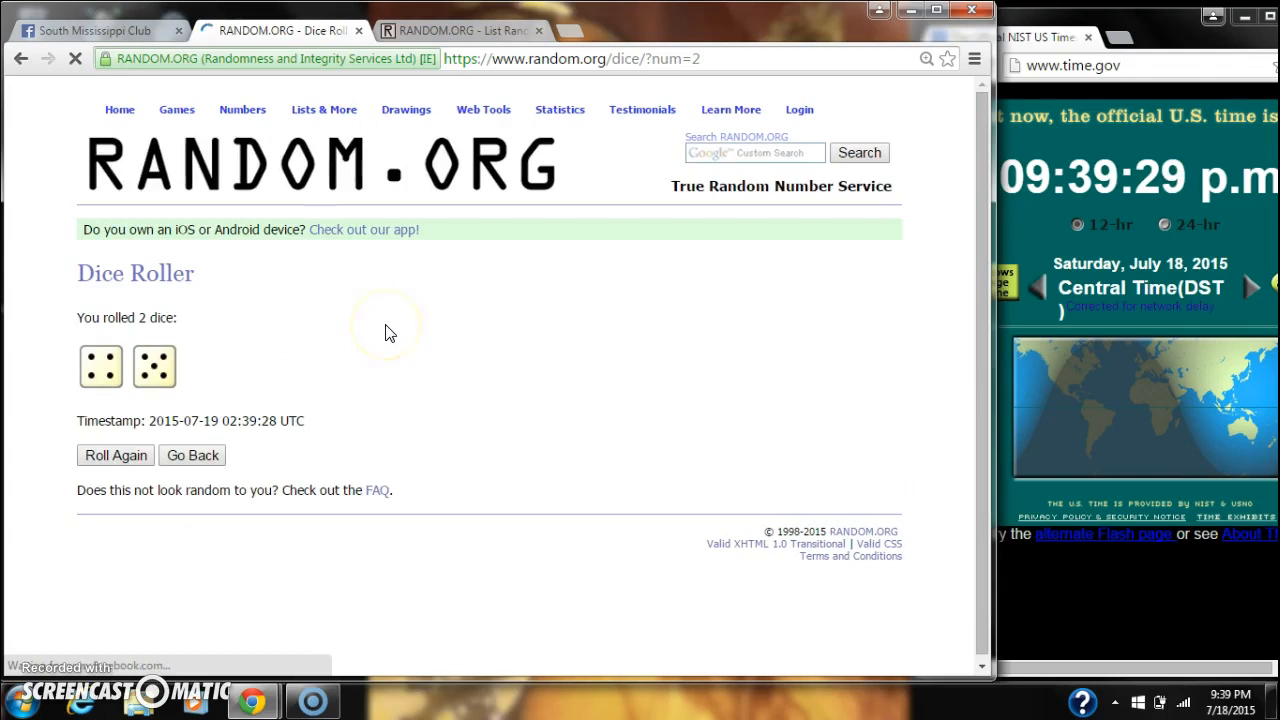
click(460, 30)
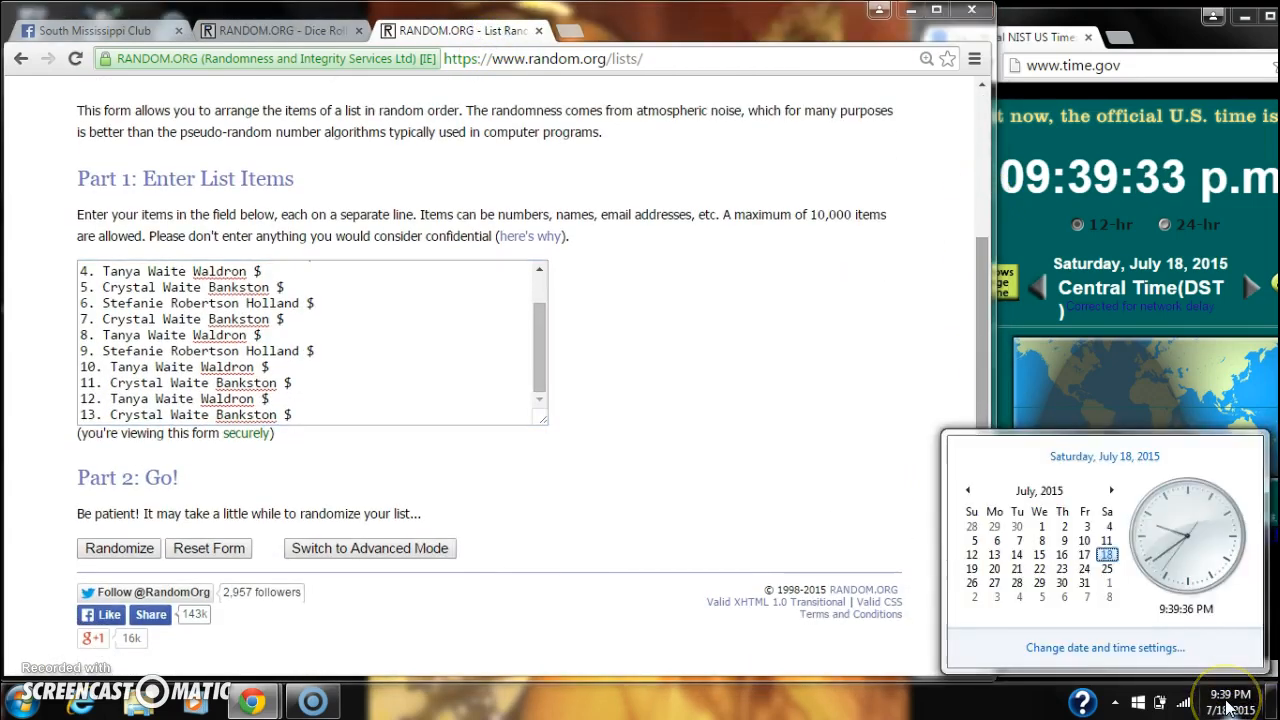
click(118, 548)
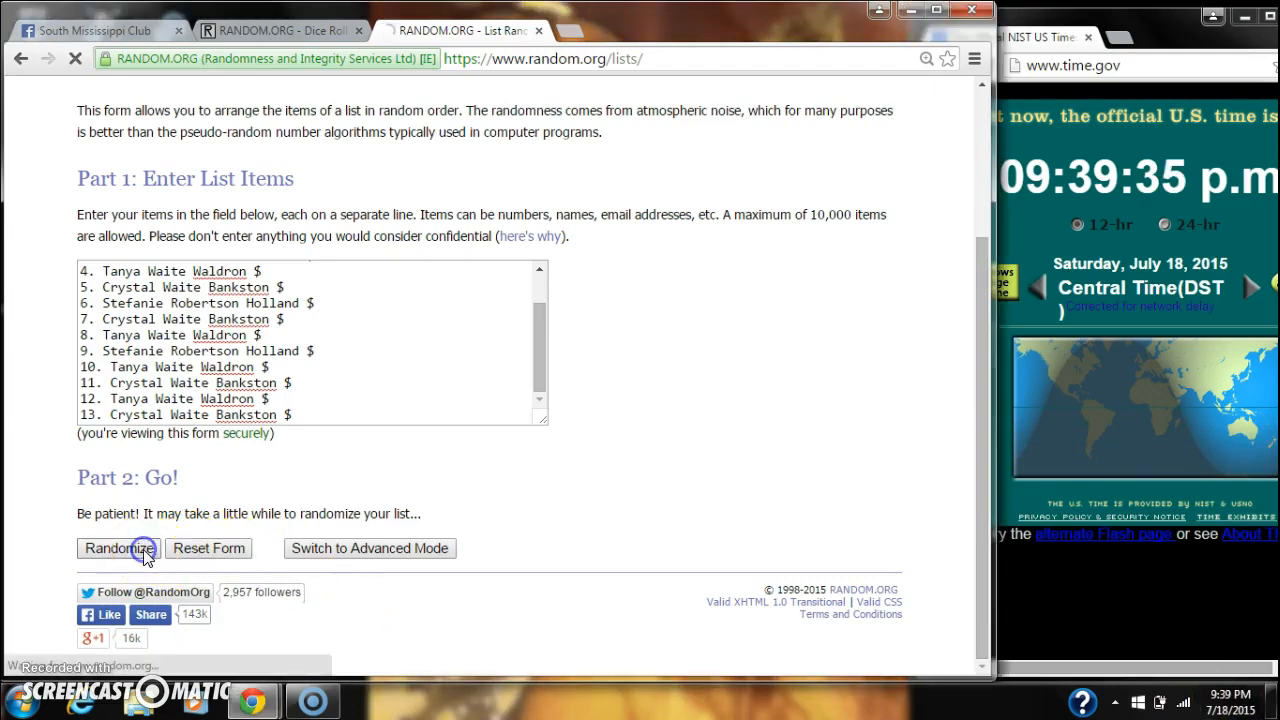
click(118, 548)
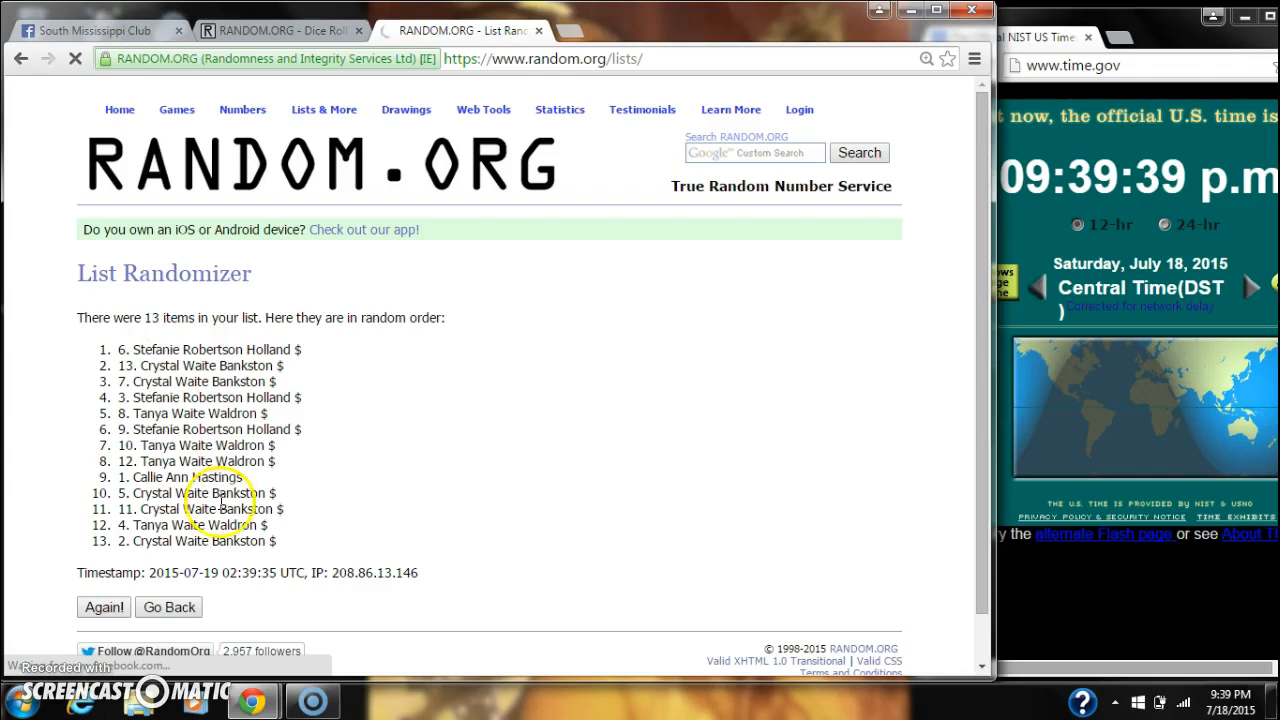
click(275, 30)
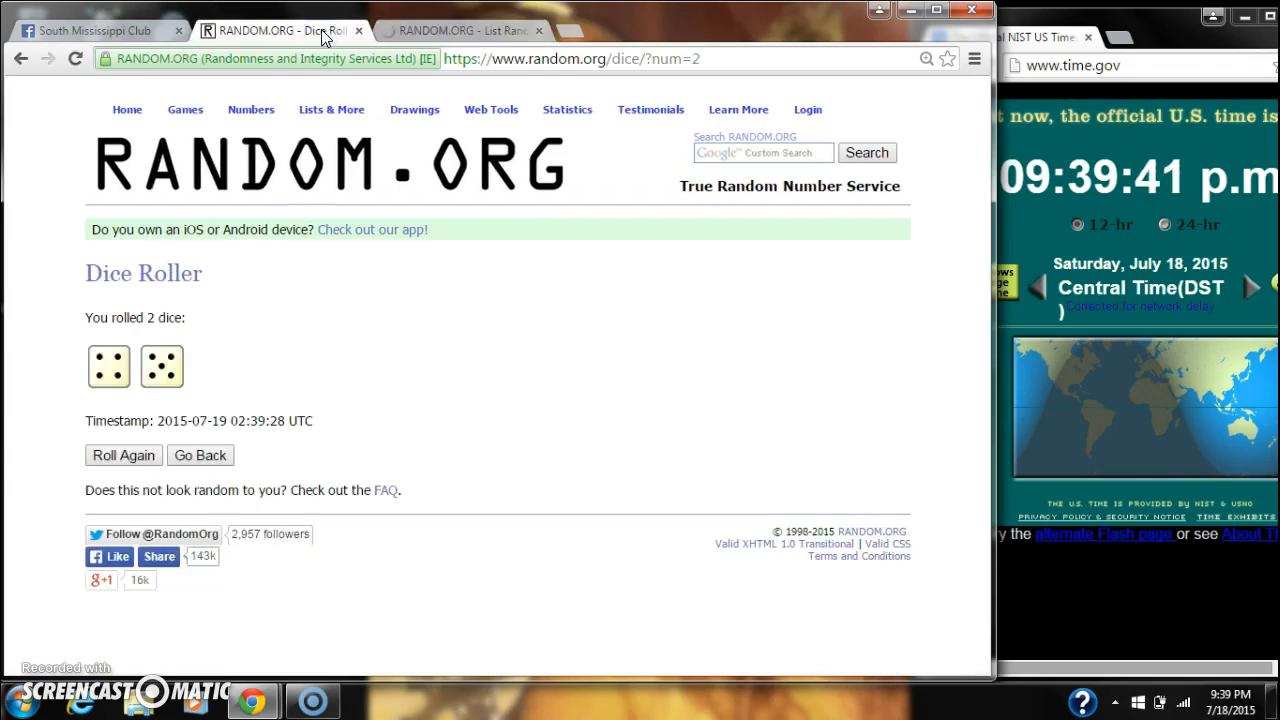
click(460, 30)
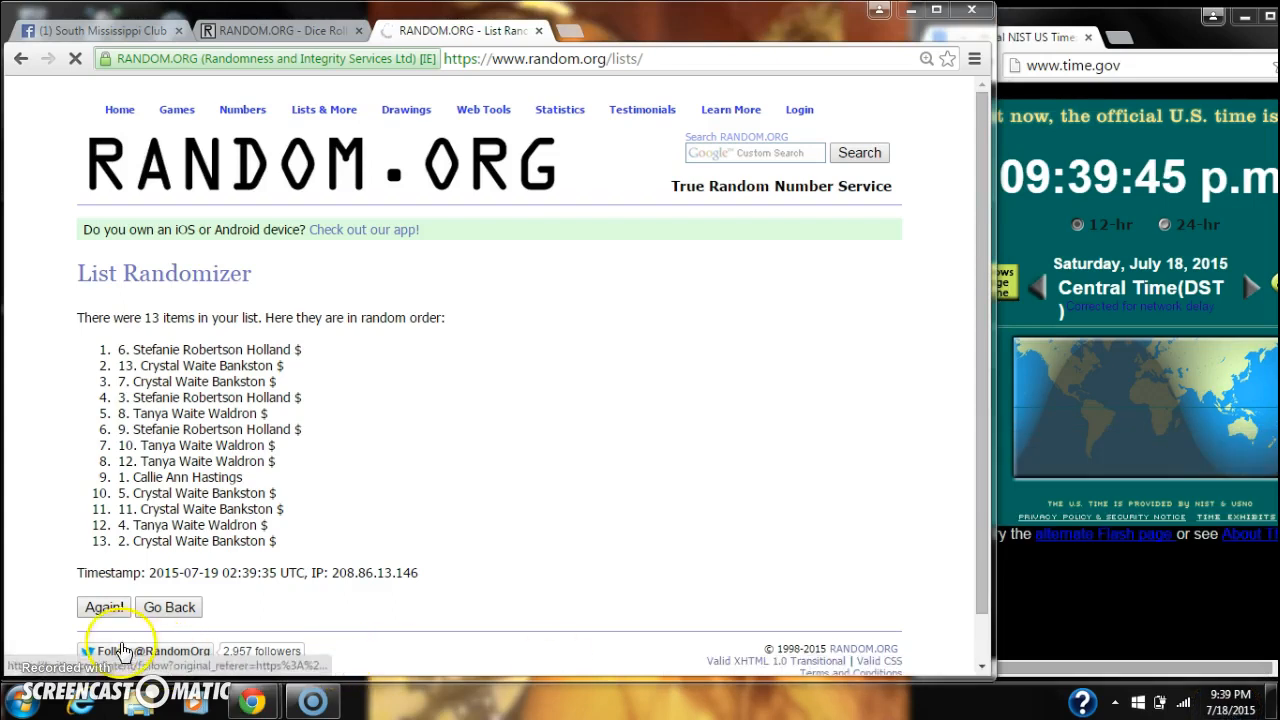
click(103, 607)
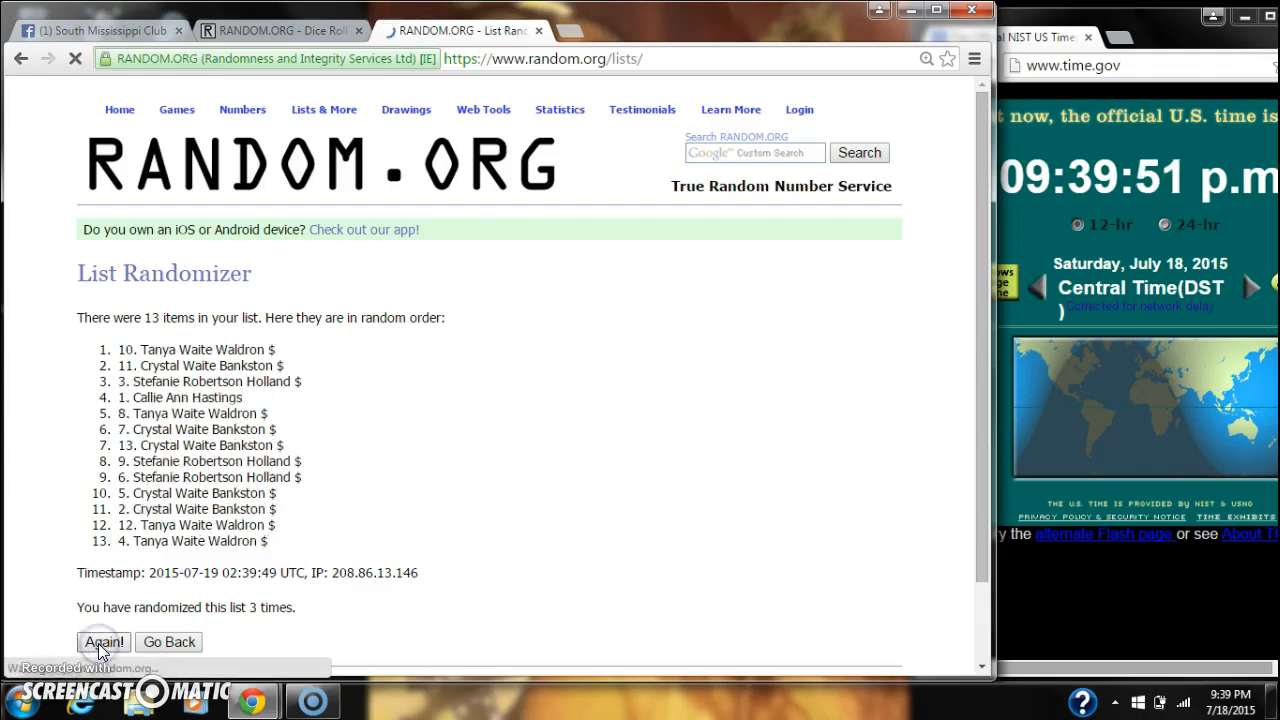
click(104, 641)
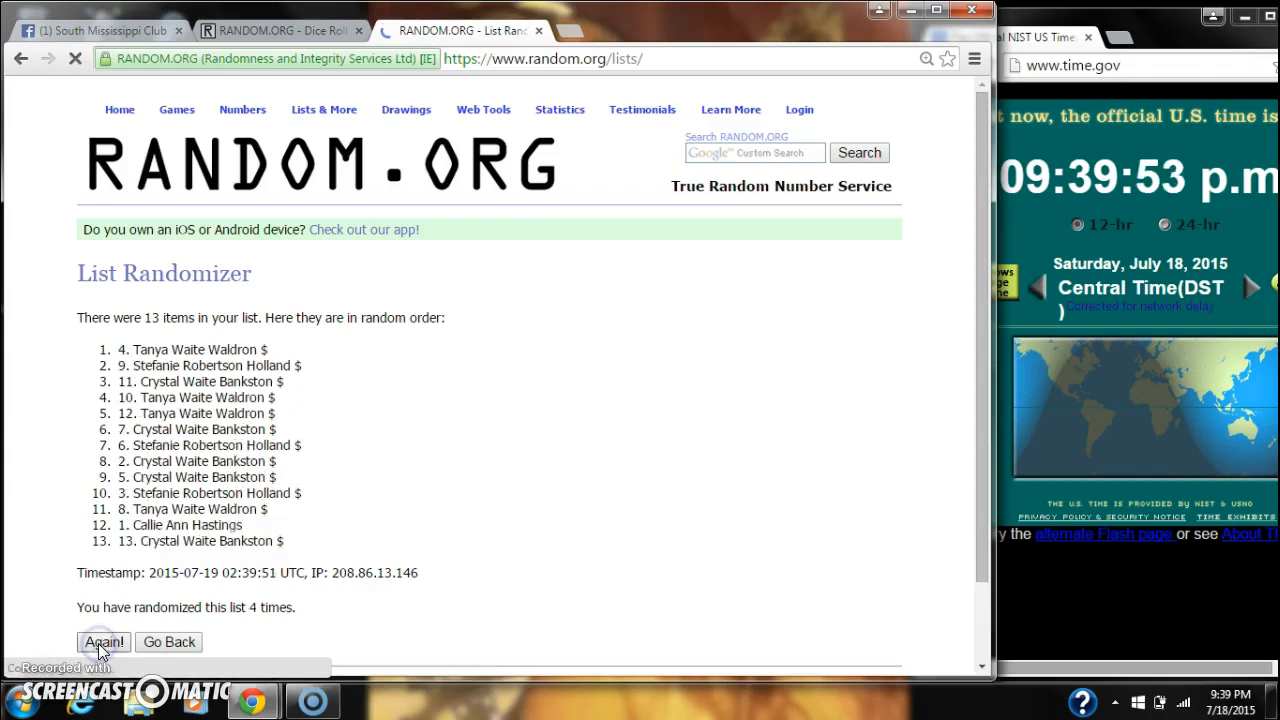
click(103, 641)
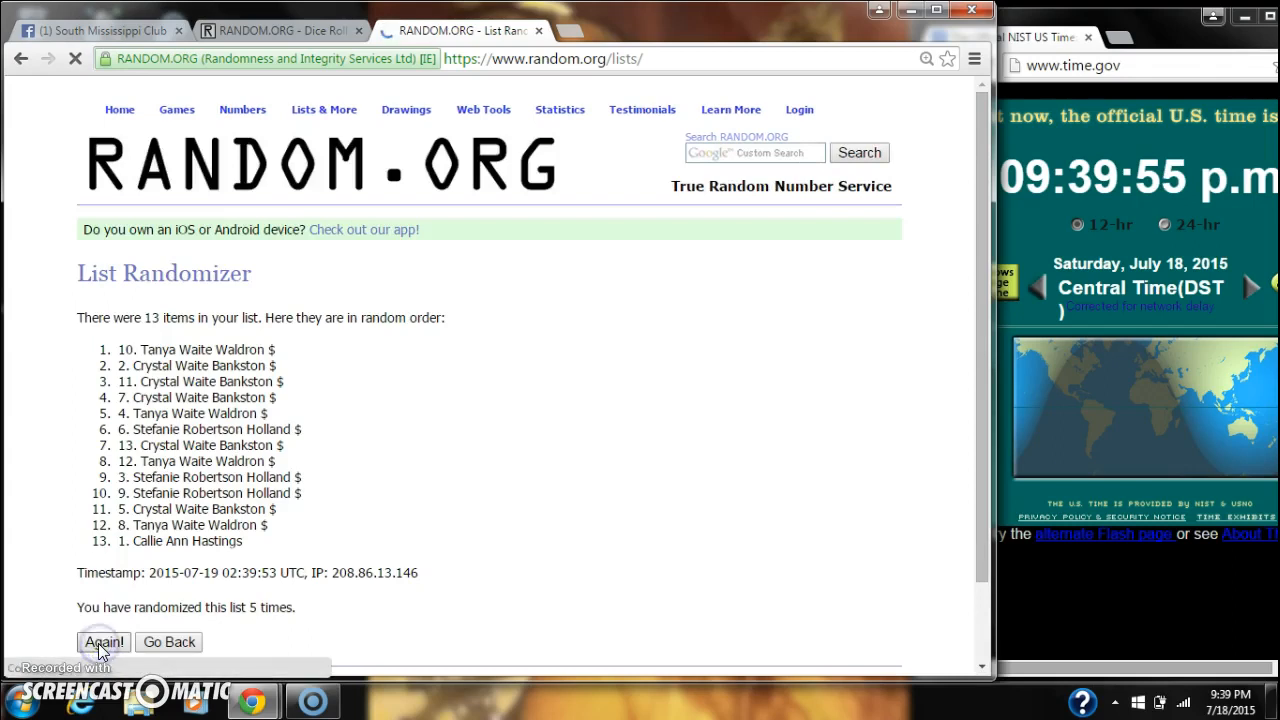
click(103, 641)
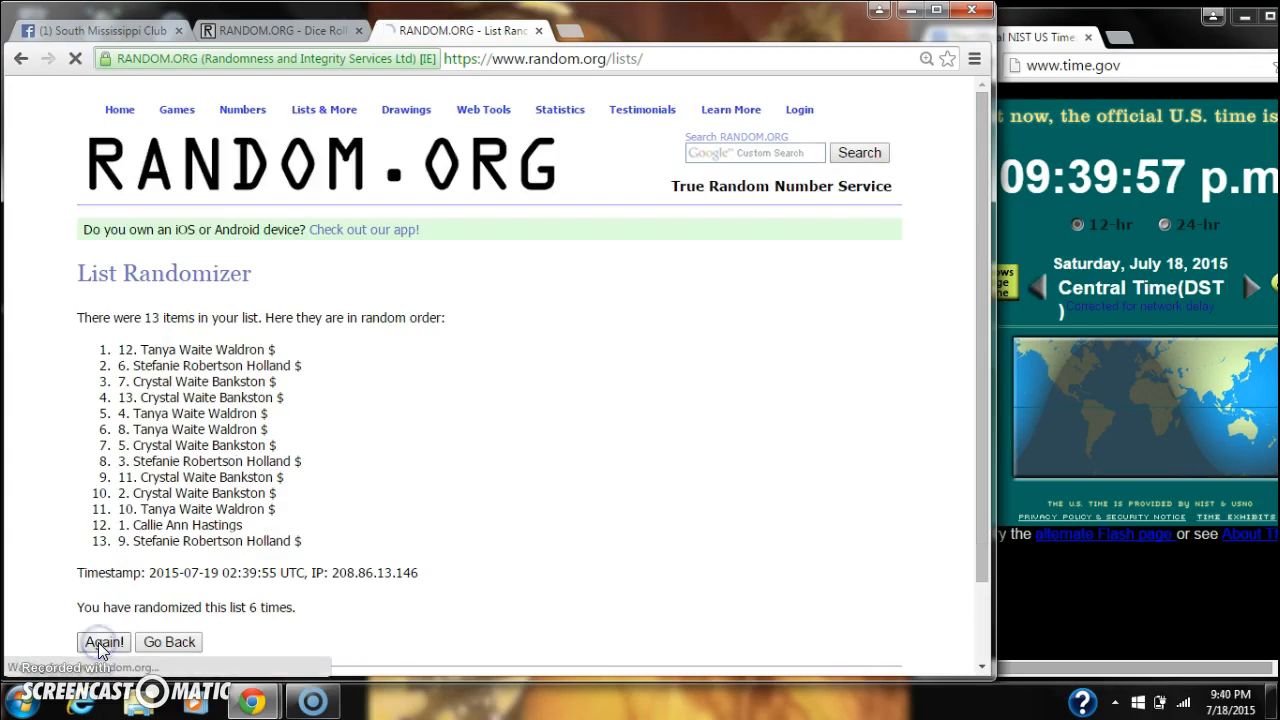
click(104, 641)
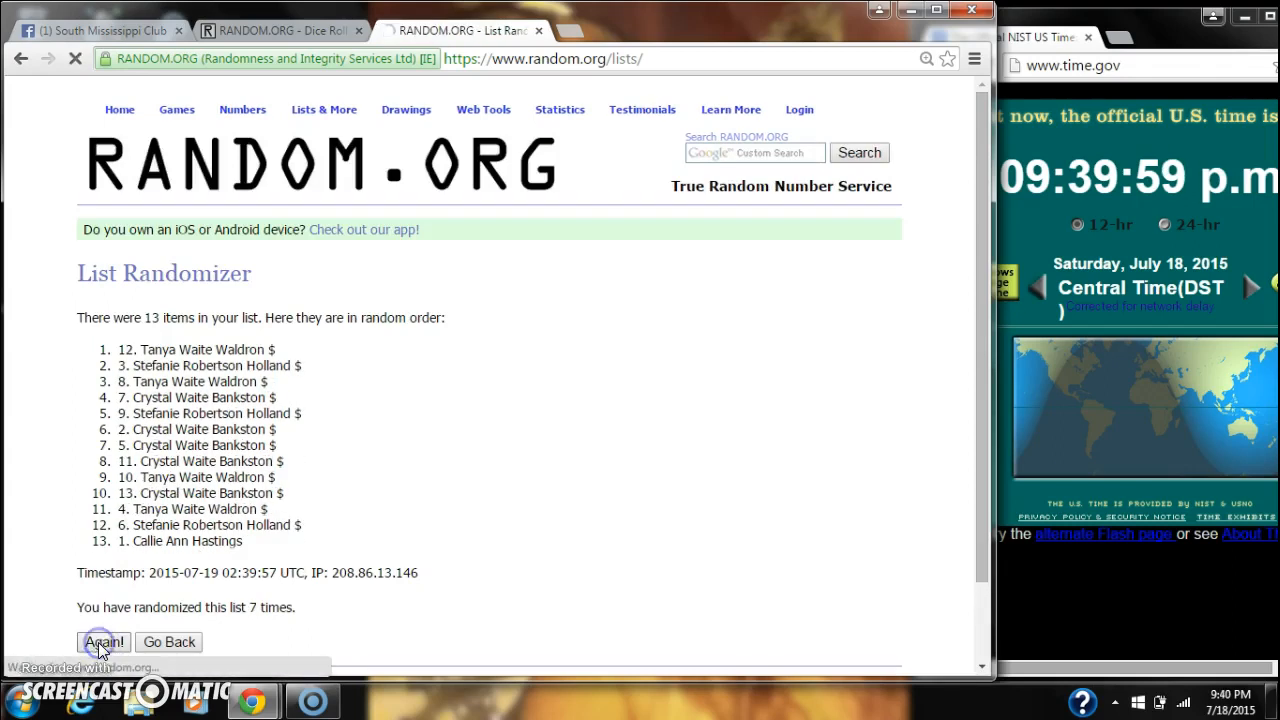
click(103, 641)
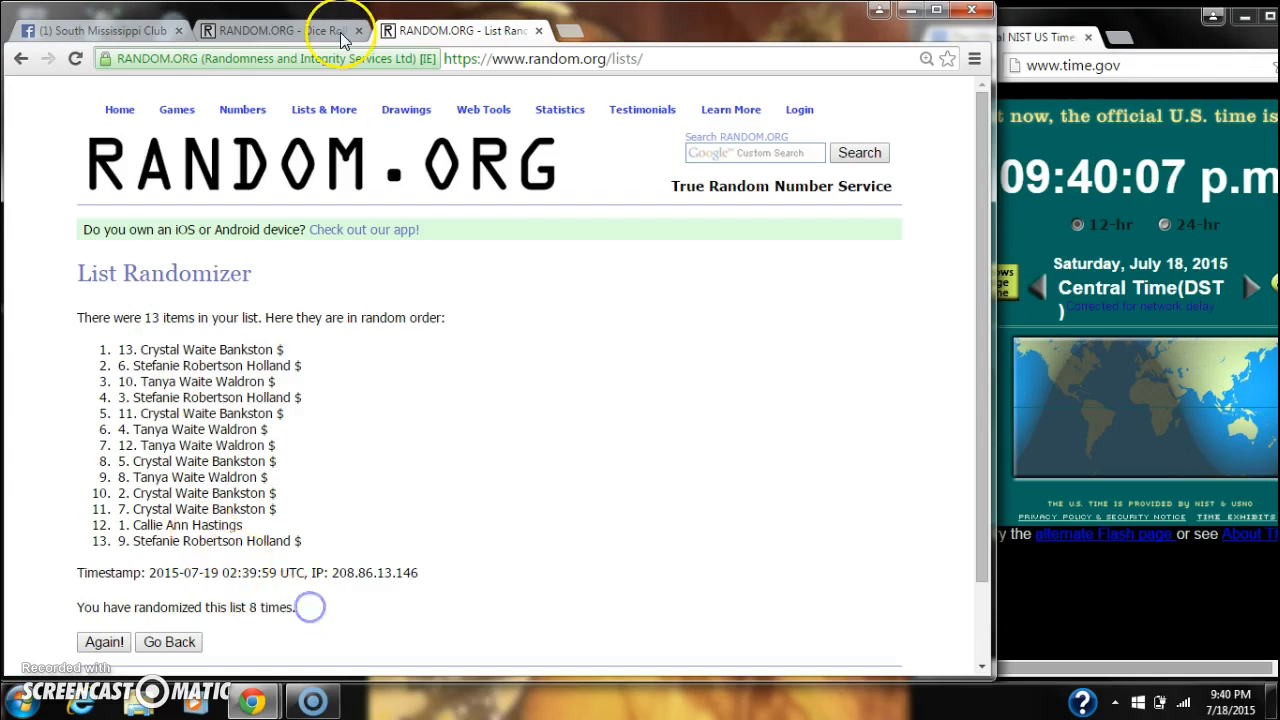
Recheck the 4-and-5 dice, then shuffle the list a ninth time so spot 7 tops it
click(280, 30)
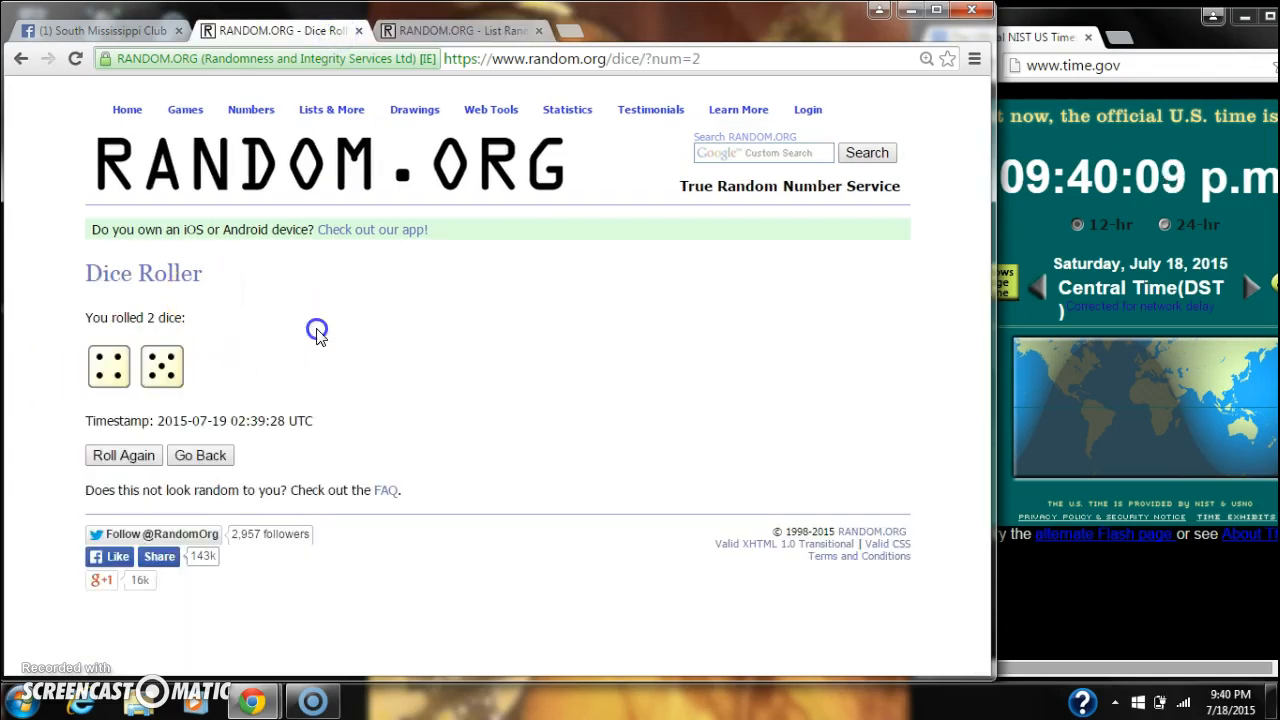
click(455, 30)
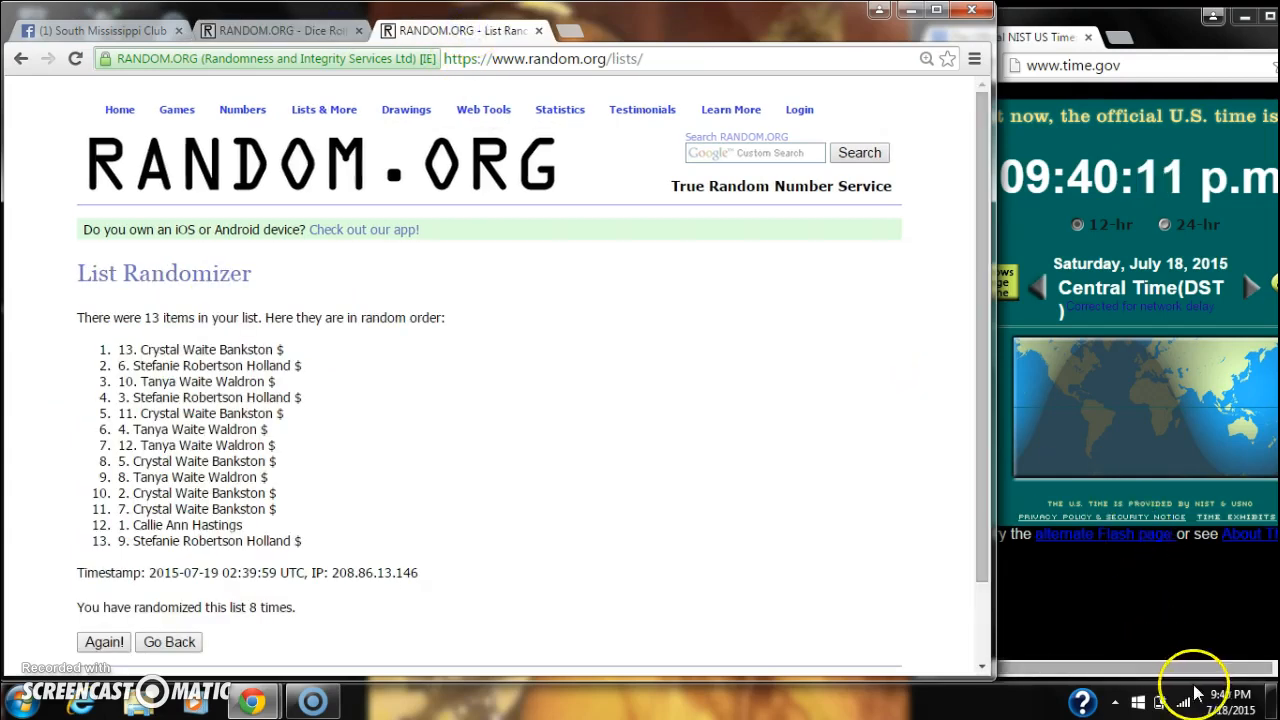
mouse_move(218, 635)
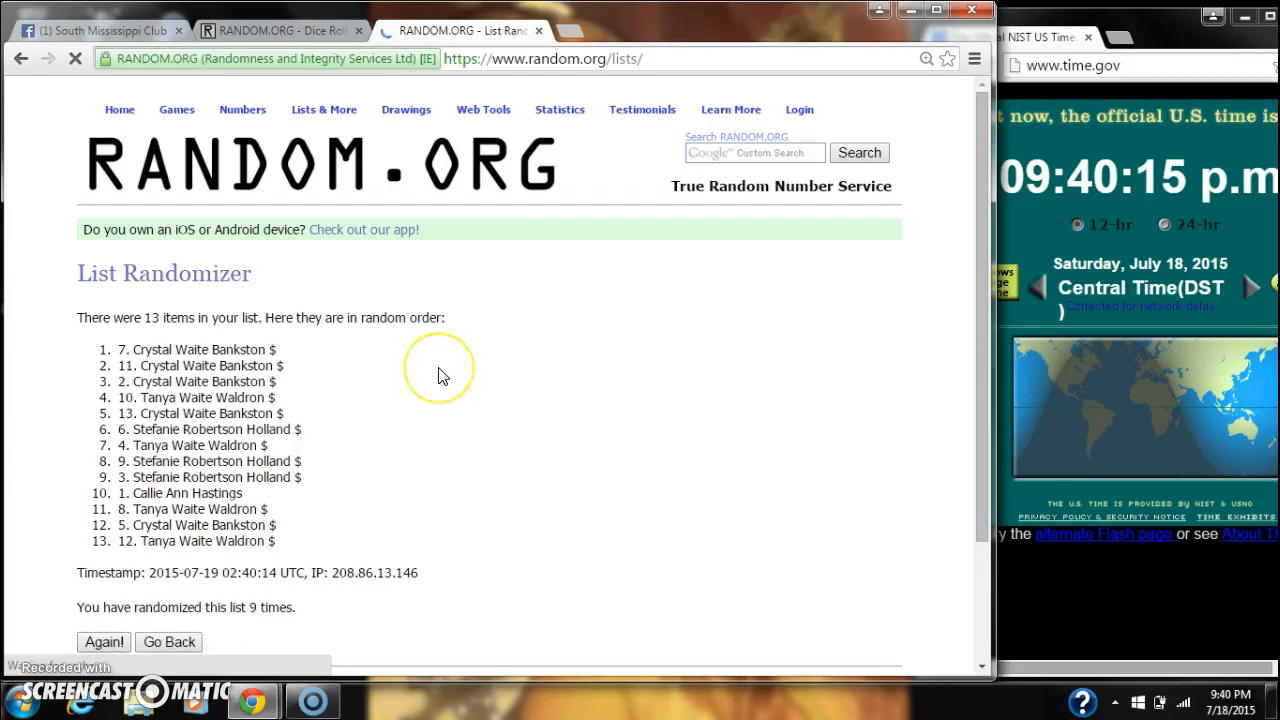
double_click(195, 349)
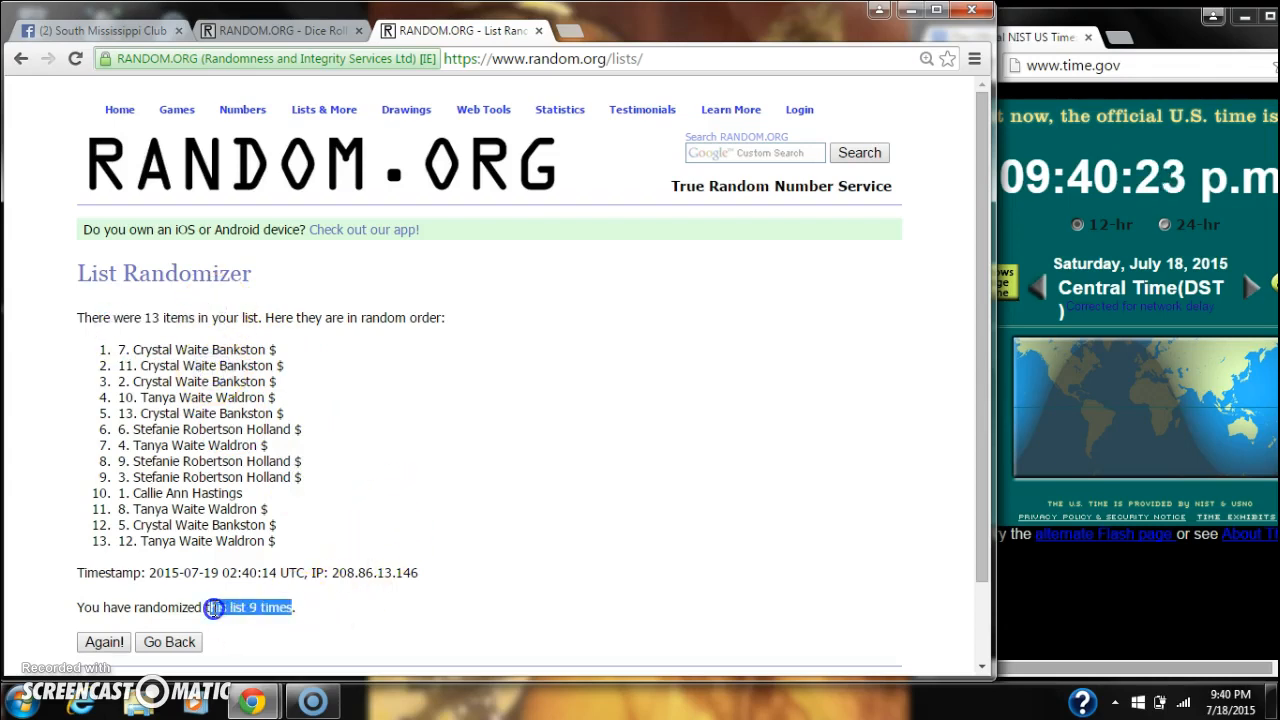
click(270, 30)
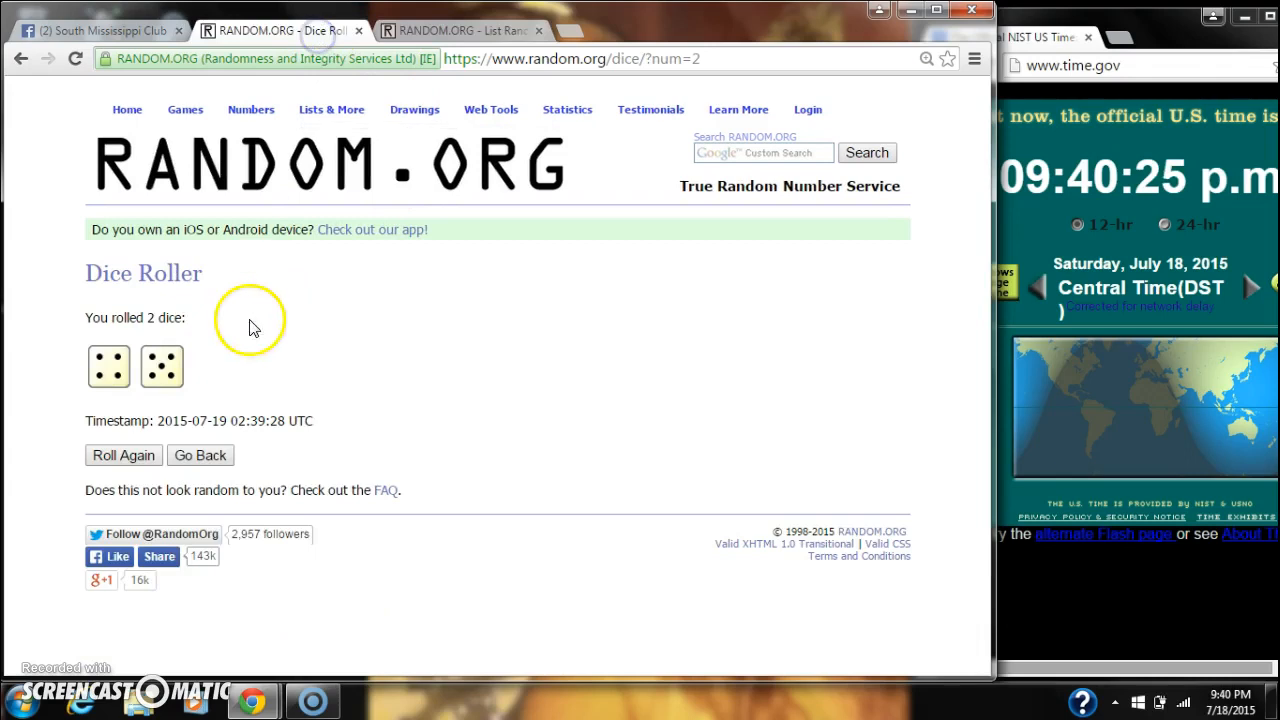
click(95, 30)
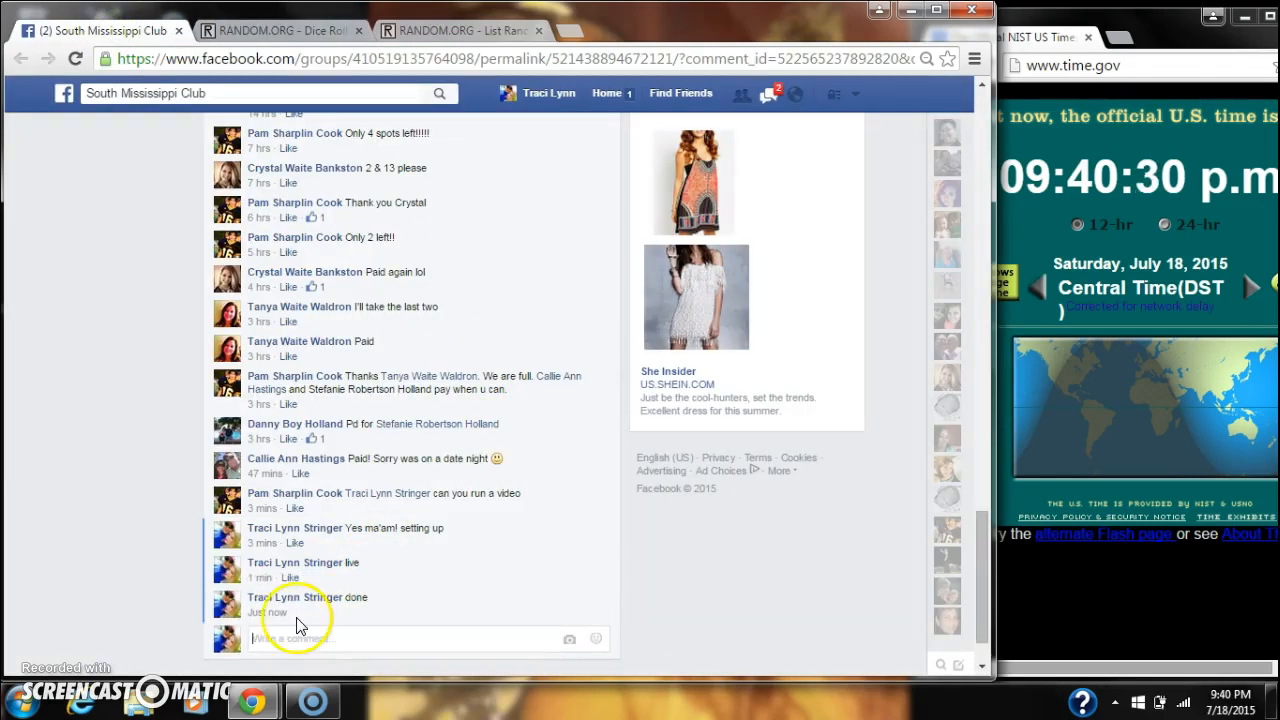
mouse_move(278, 625)
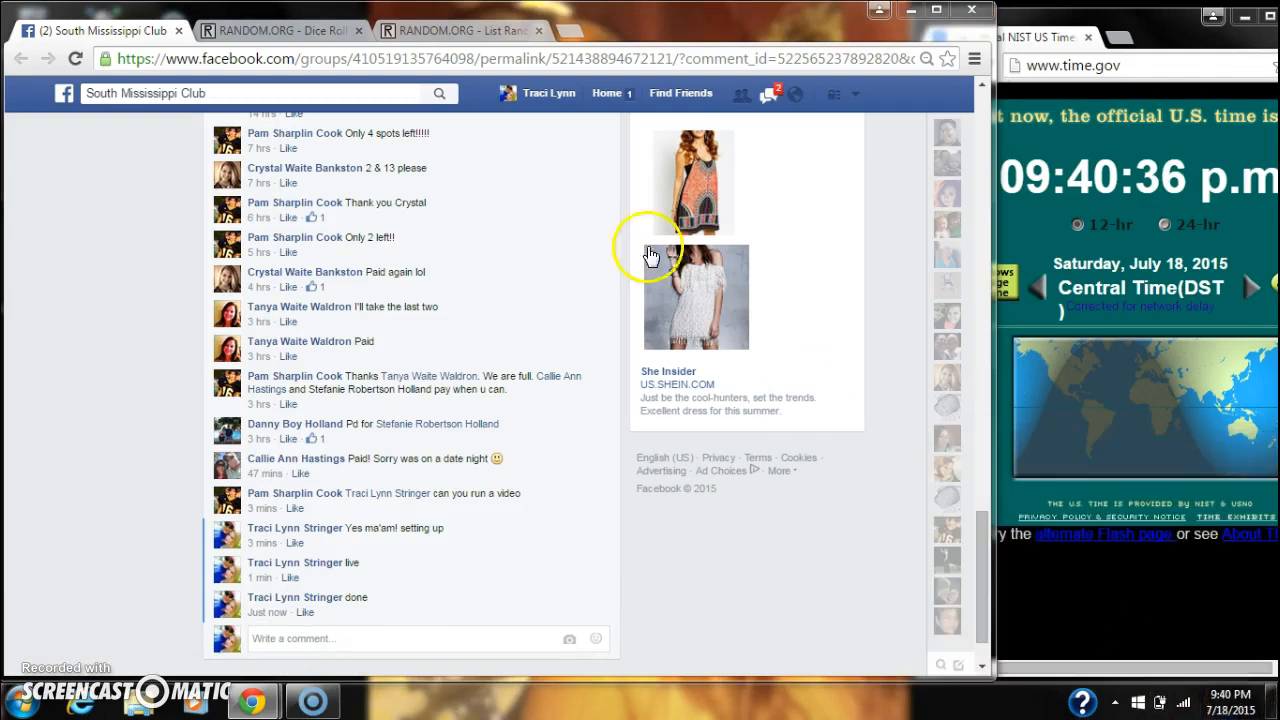
click(460, 30)
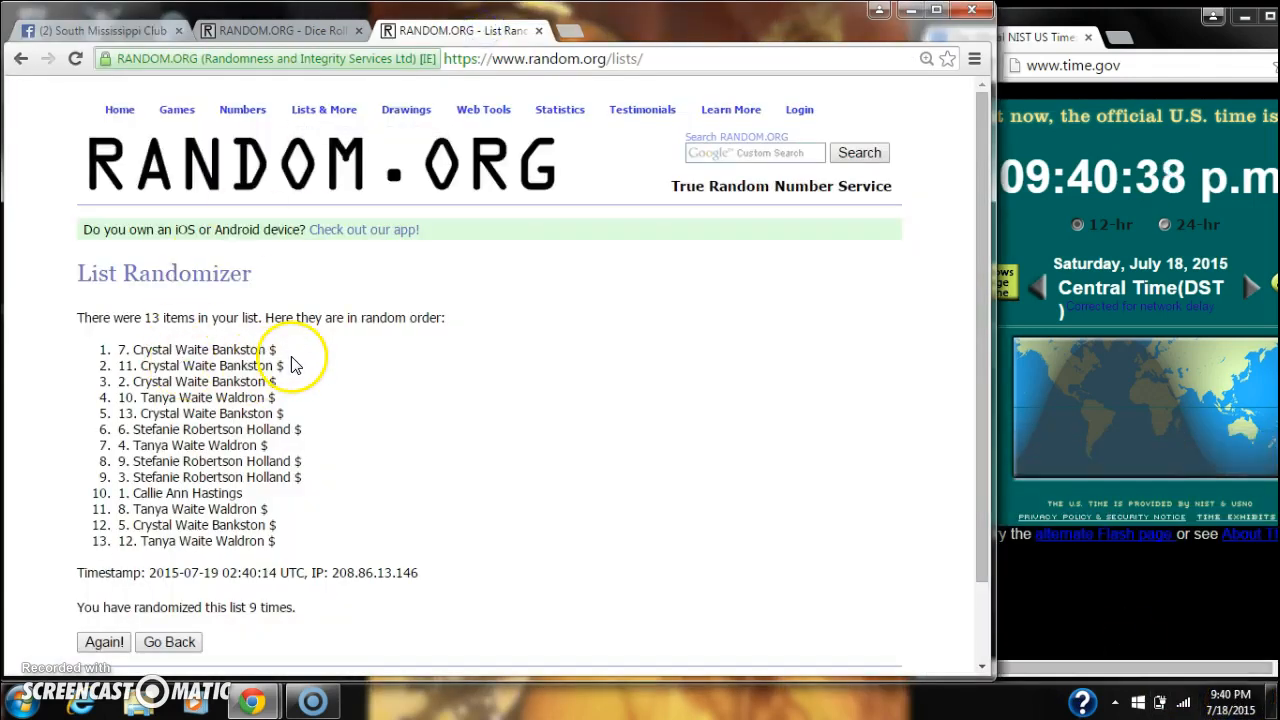
double_click(196, 349)
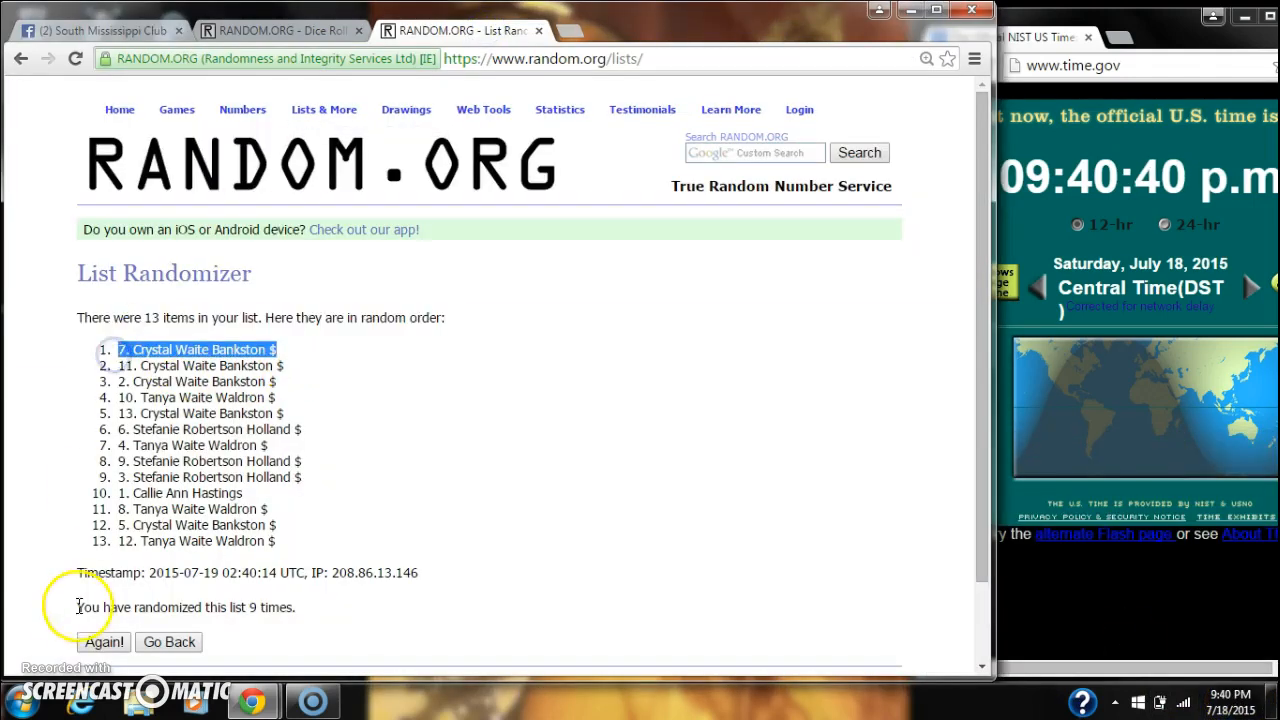